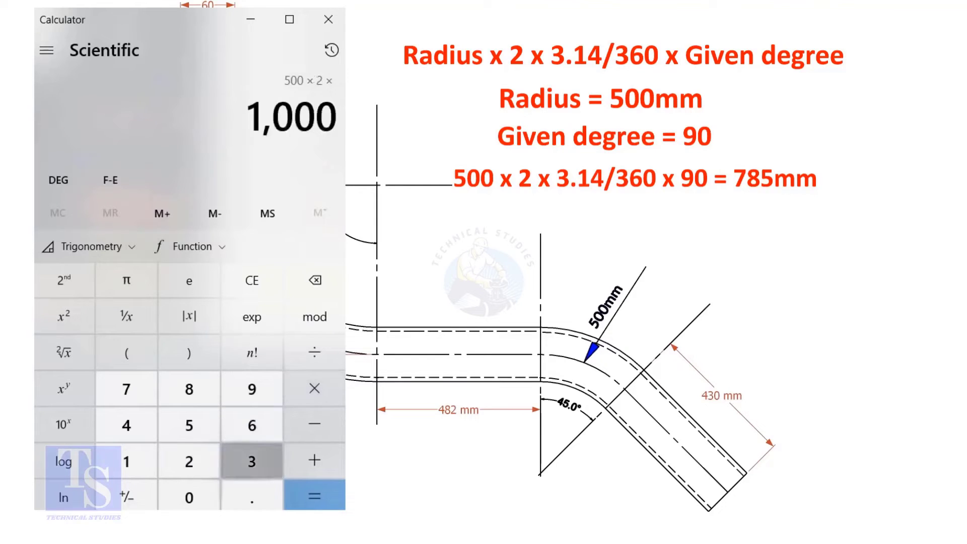
Finish 500 × 2 × 3.14 ÷ 360 × 90 to get the 785 mm arc length.
left_click(125, 424)
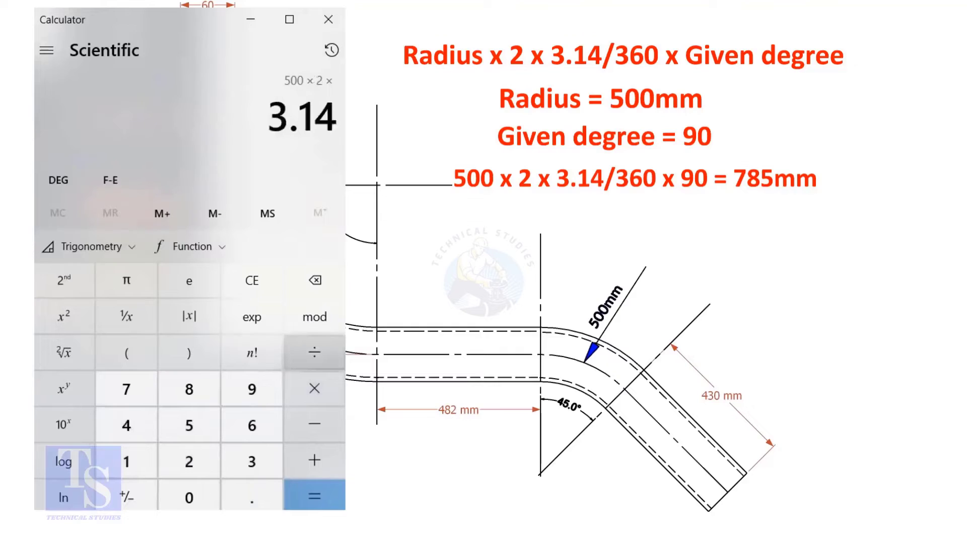
left_click(314, 352)
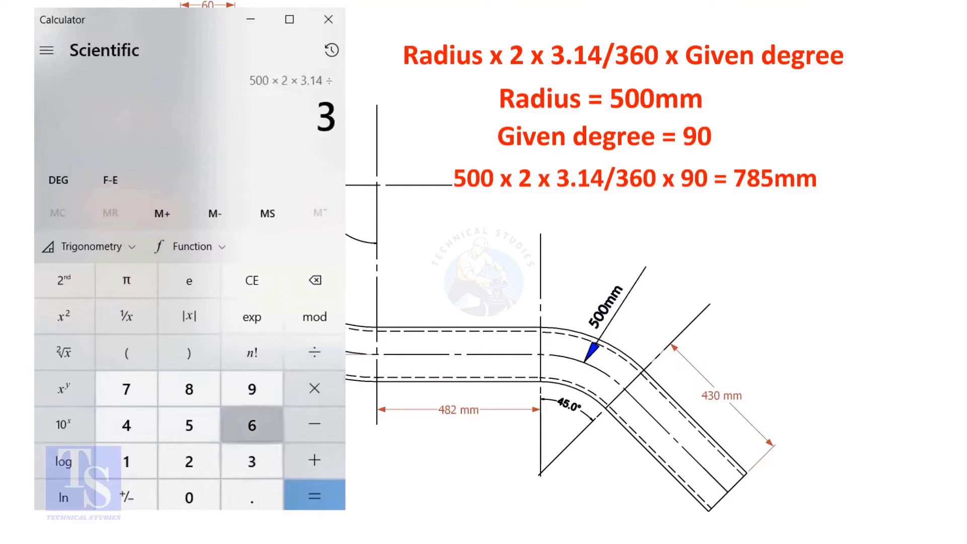
left_click(189, 496)
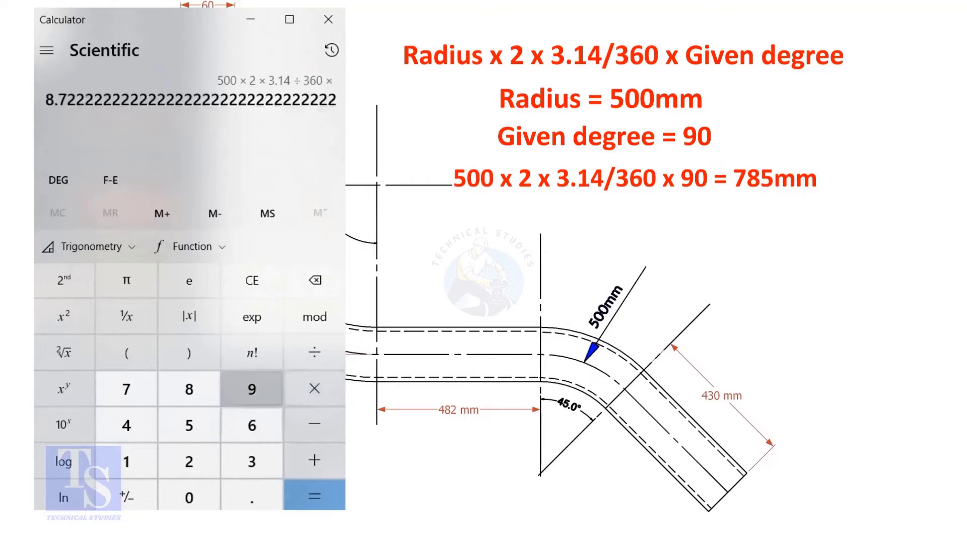
left_click(314, 495)
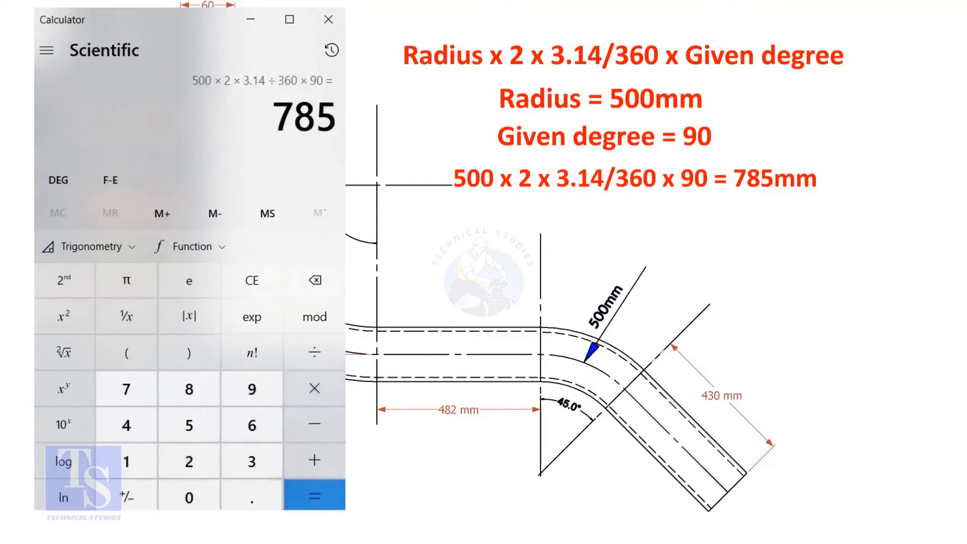